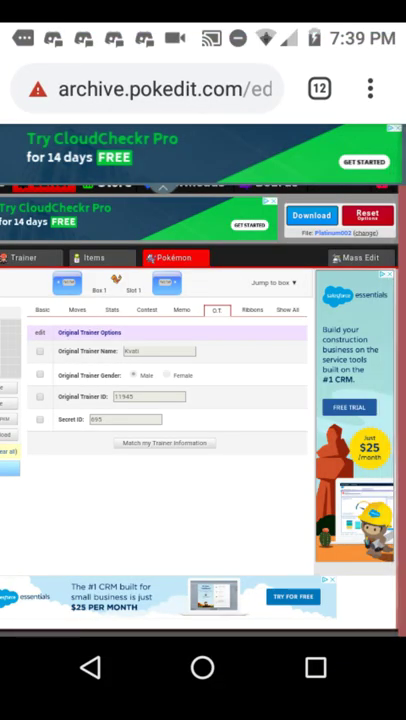
Scroll through Charmander's editor on the Platinum002 save and switch to the Moves tab
scroll("down", 3)
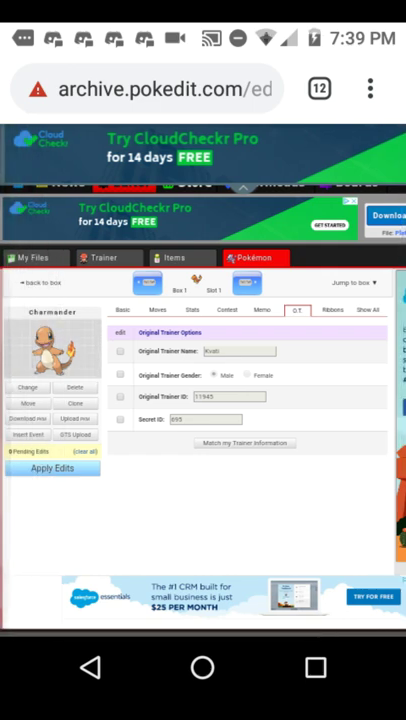
left_click(205, 419)
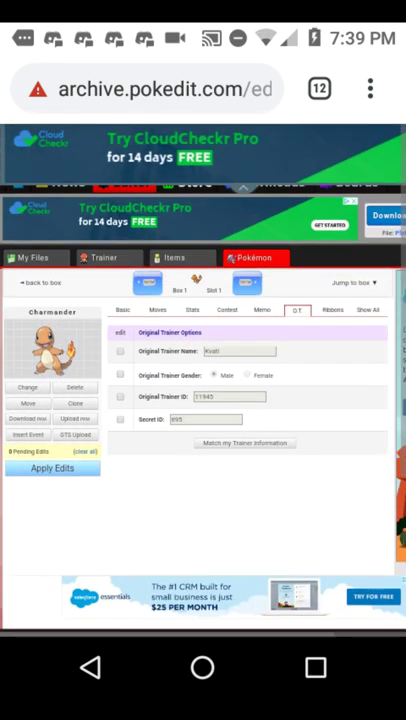
scroll("down", 3)
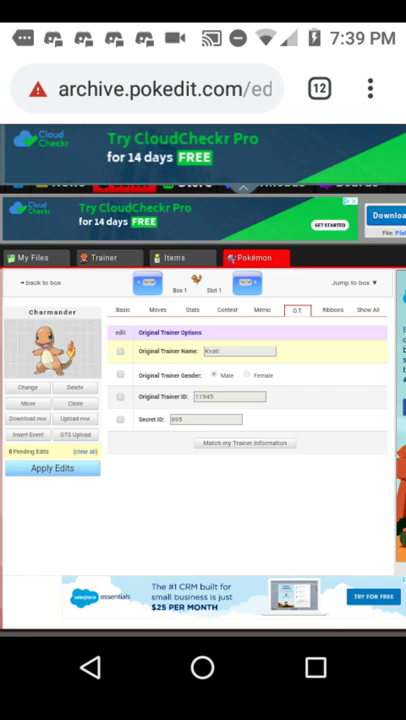
scroll("down", 3)
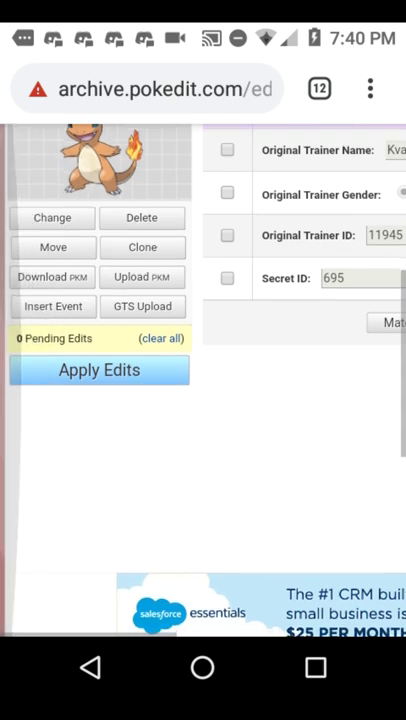
scroll("down", 3)
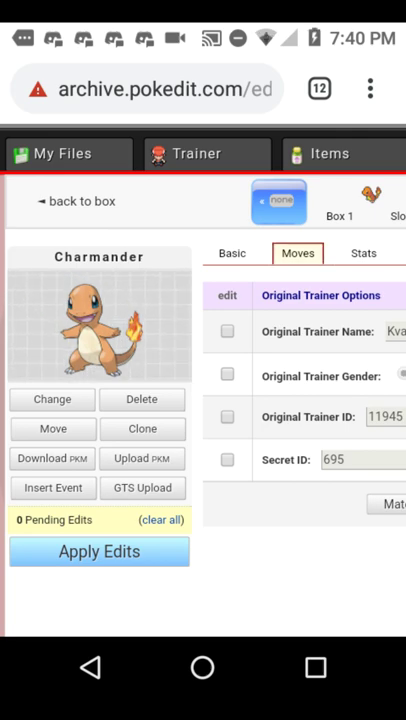
left_click(297, 253)
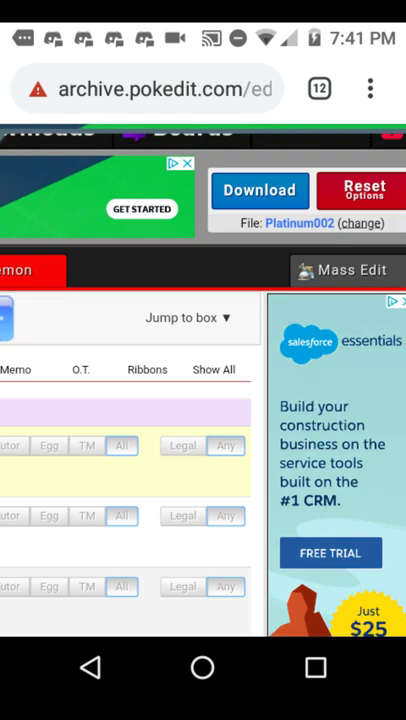
scroll("down", 3)
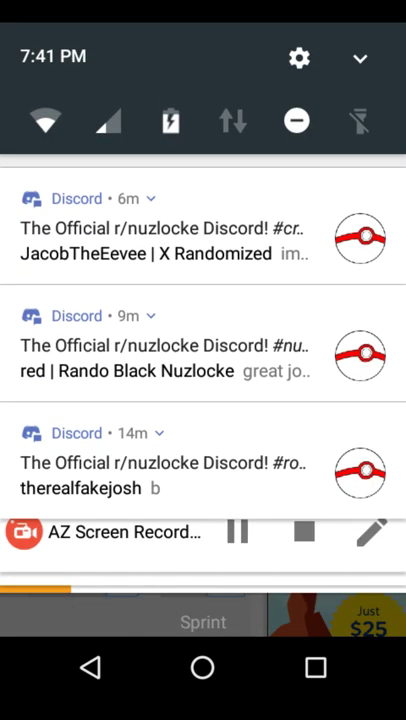
scroll("down", 3)
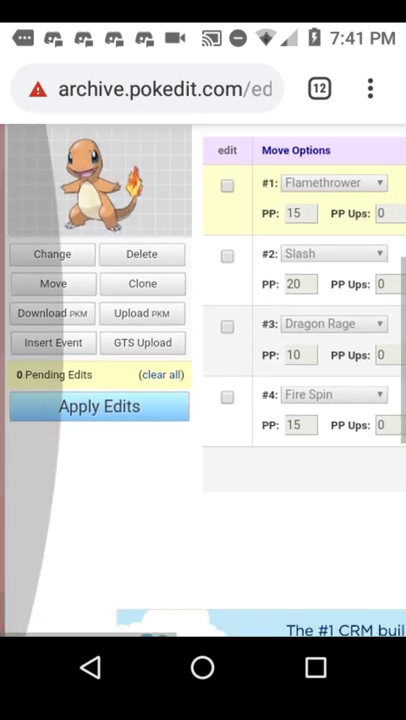
scroll("down", 3)
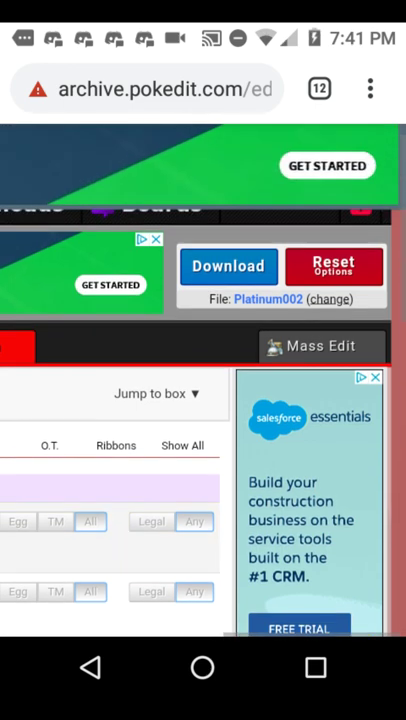
Scroll through the storage/emulated/0/Download folder in 7Zipper (Super Tools)
scroll("down", 3)
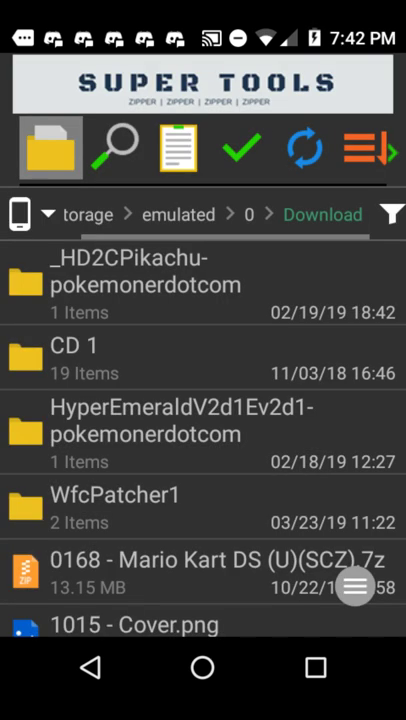
Scroll down to '4998 - Pokemon - Platinum Version (v01) (U).nds' and bring up its options menu
scroll("down", 3)
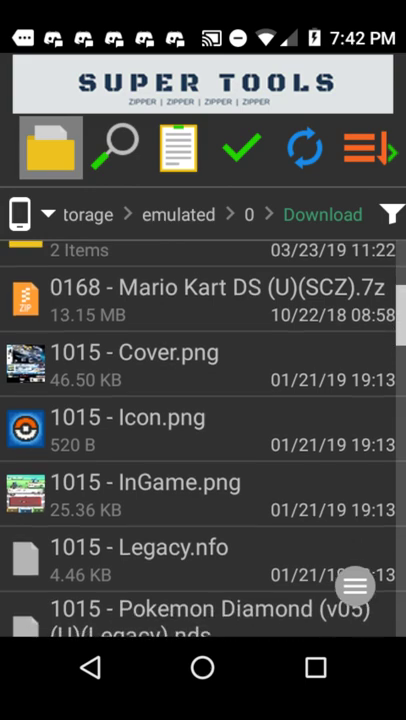
scroll("down", 3)
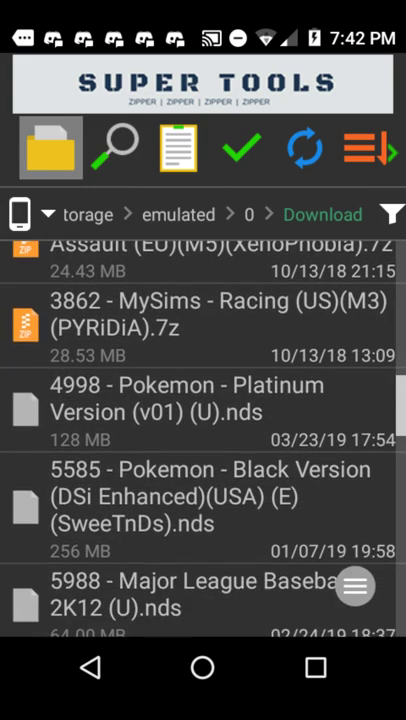
scroll("down", 3)
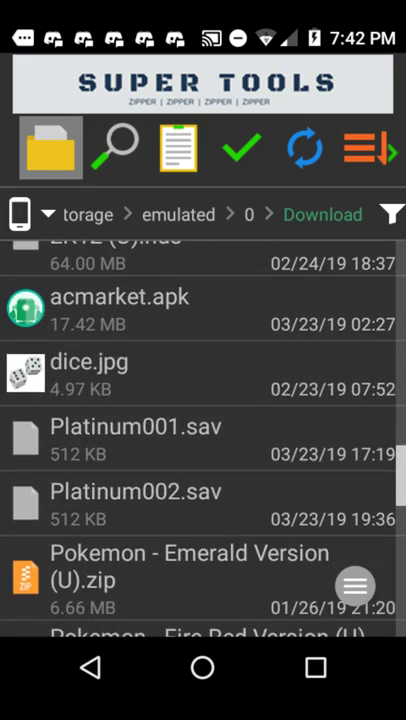
scroll("down", 3)
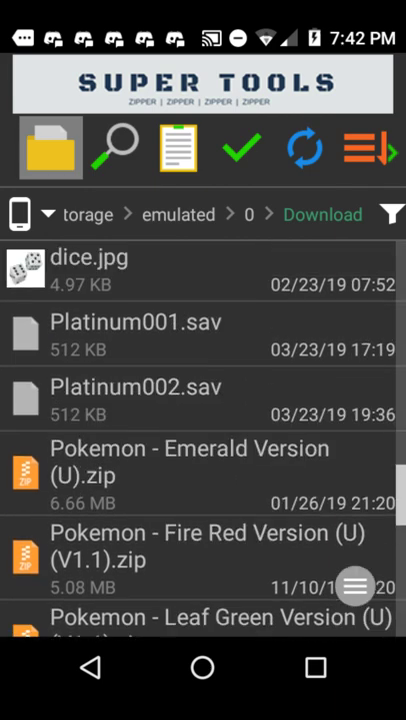
scroll("down", 3)
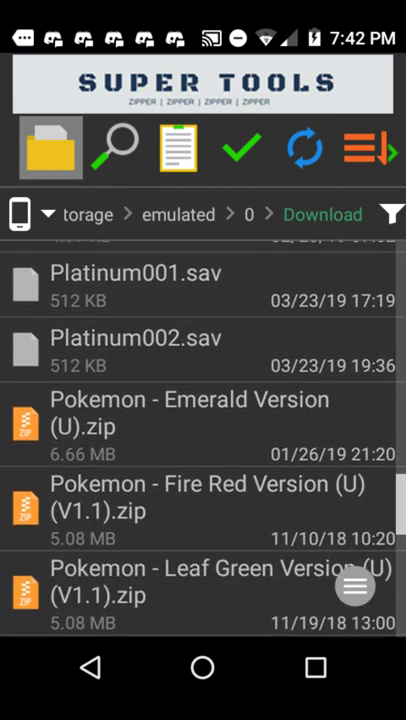
scroll("down", 3)
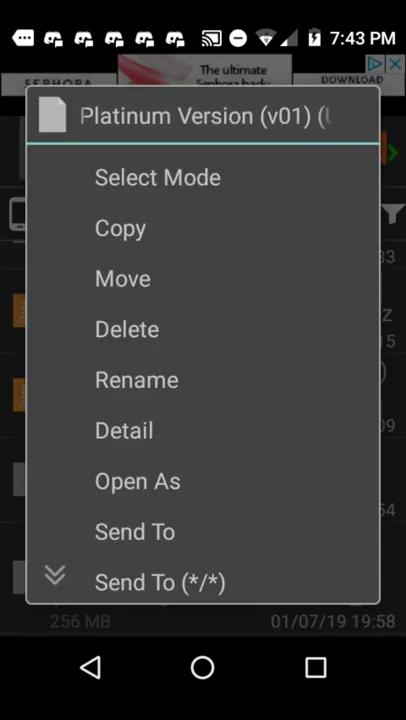
Copy the ROM name '4998 - Pokemon - Platinum Version (v01) (U)' from Rename, then cancel
left_click(136, 379)
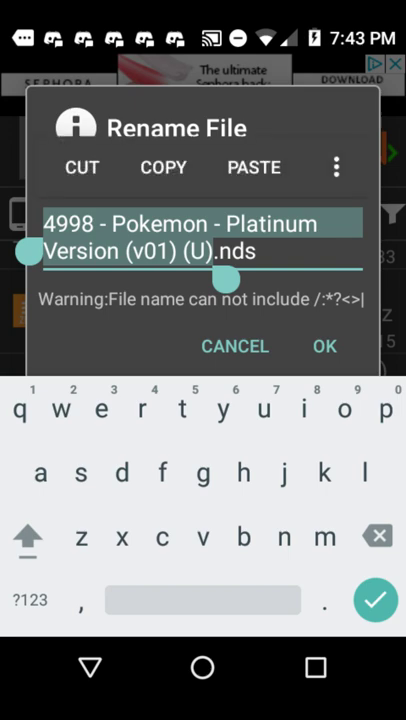
left_click(218, 252)
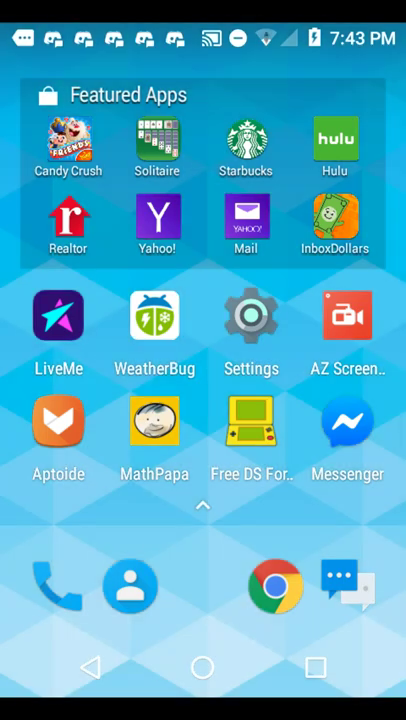
left_click(202, 505)
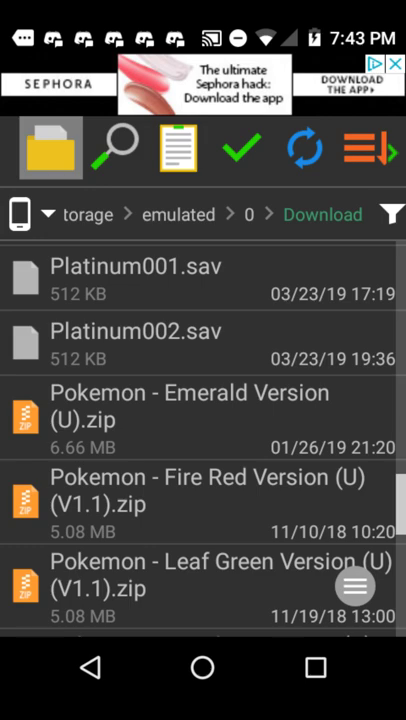
Rename Platinum002.sav to '4998 - Pokemon - Platinum Version (v01) (U).dsv' using the pasted name
left_click(135, 345)
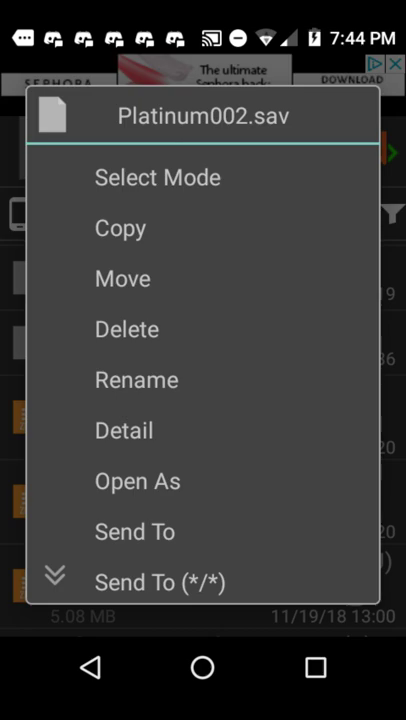
left_click(136, 379)
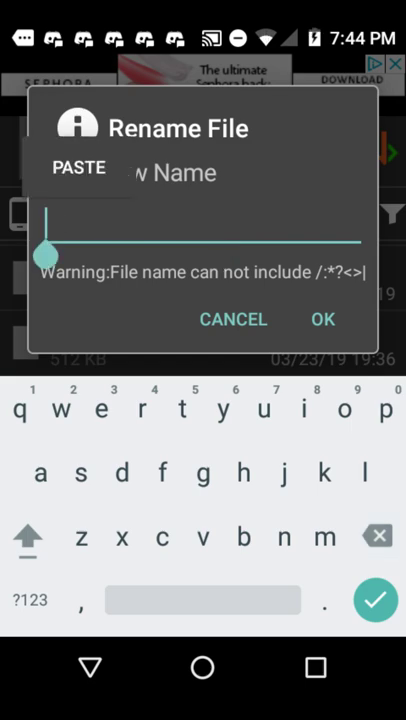
left_click(80, 167)
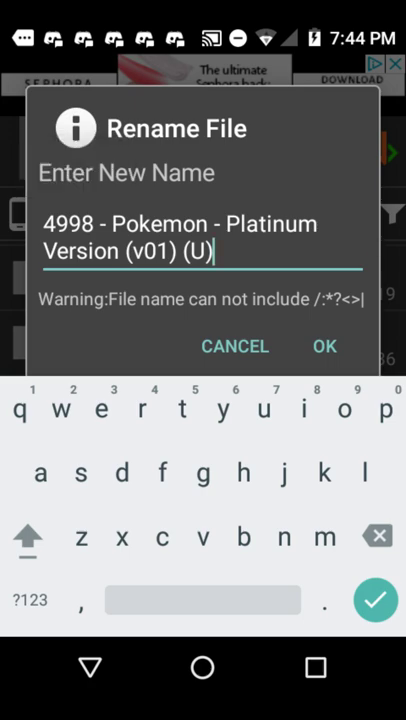
type(".ds")
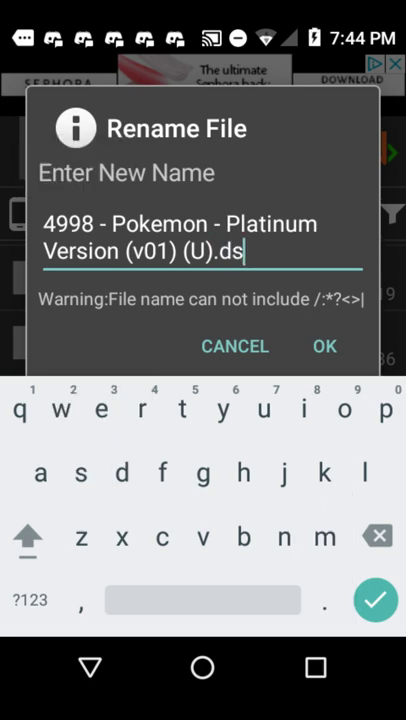
type("v")
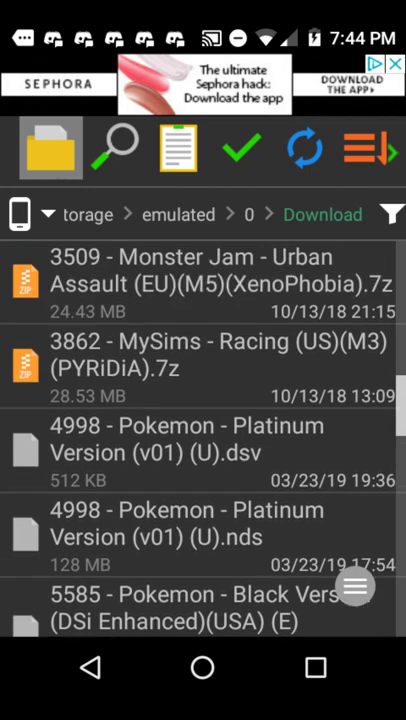
scroll("down", 3)
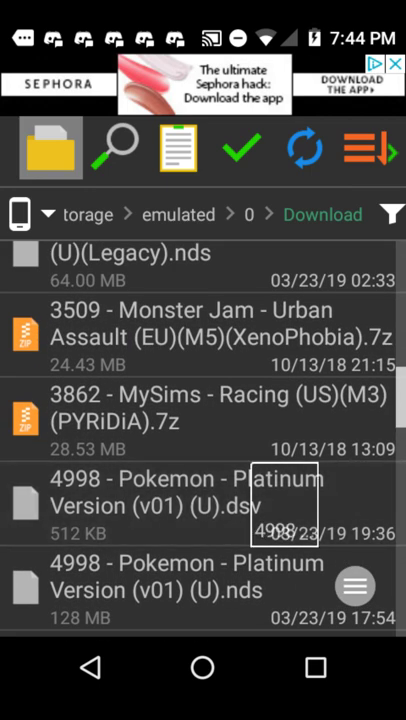
Copy the Platinum .dsv save and choose Paste on current window
left_click(200, 590)
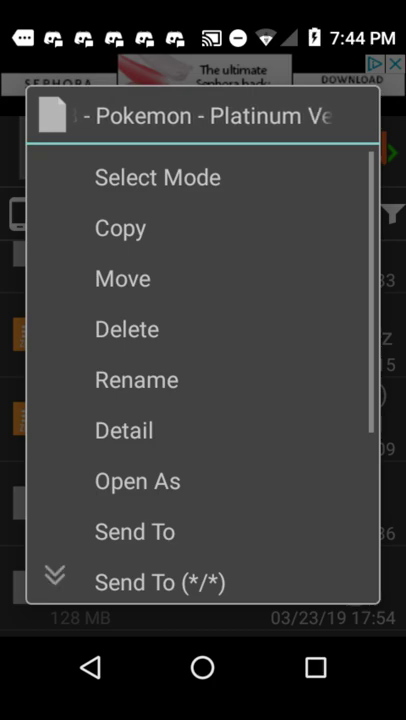
left_click(120, 228)
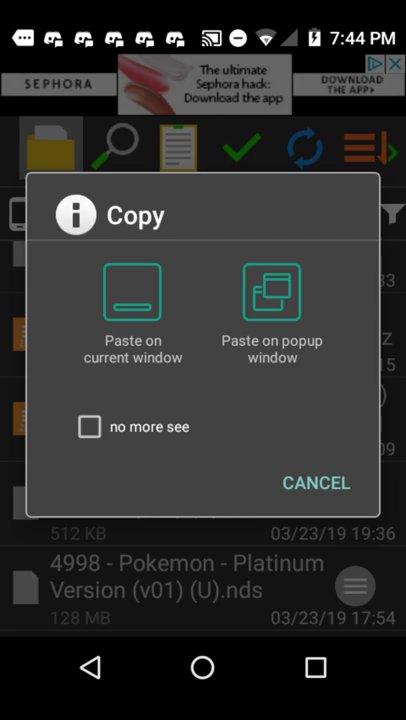
left_click(132, 293)
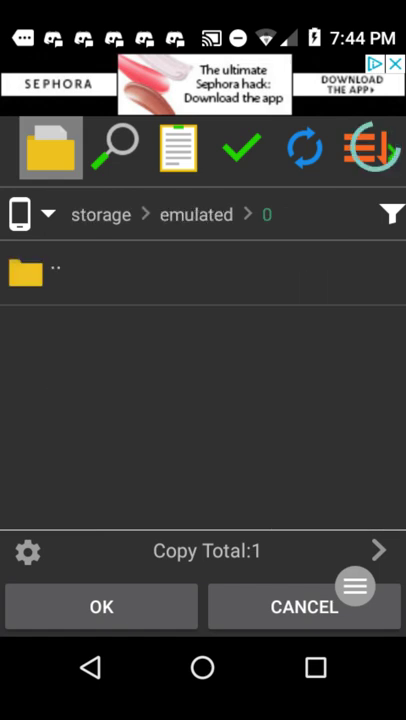
Browse internal storage to FreeDS/backup and paste the .dsv save there
left_click(305, 147)
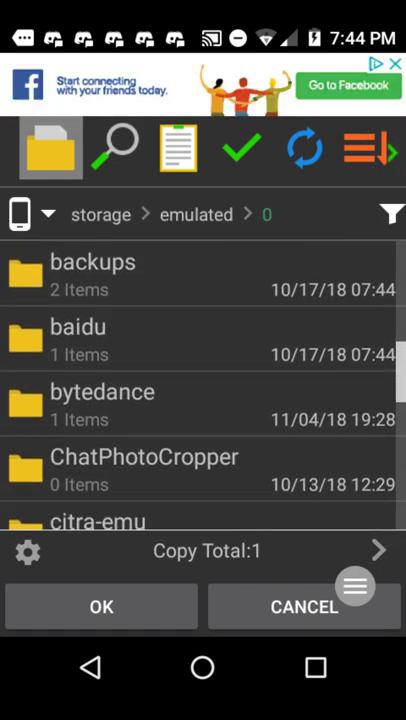
scroll("down", 3)
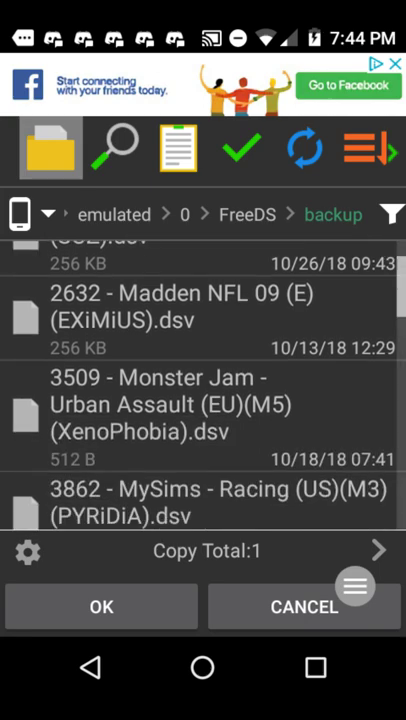
scroll("down", 3)
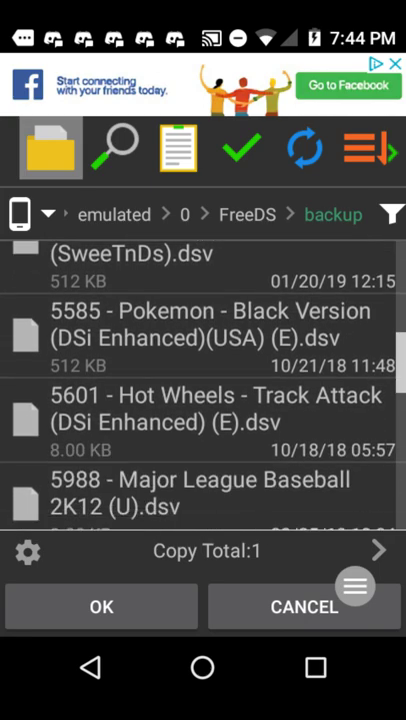
scroll("down", 3)
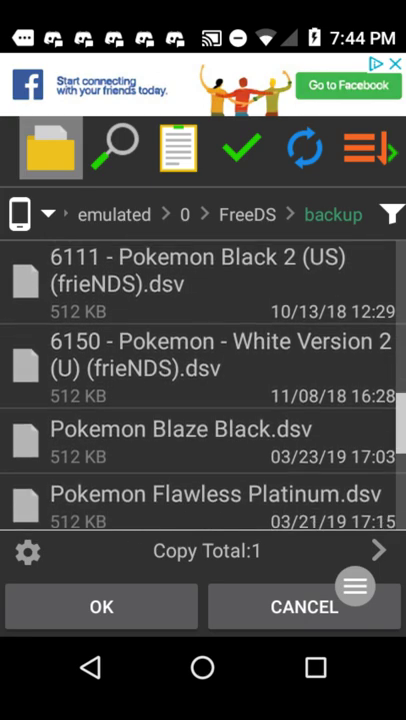
scroll("down", 3)
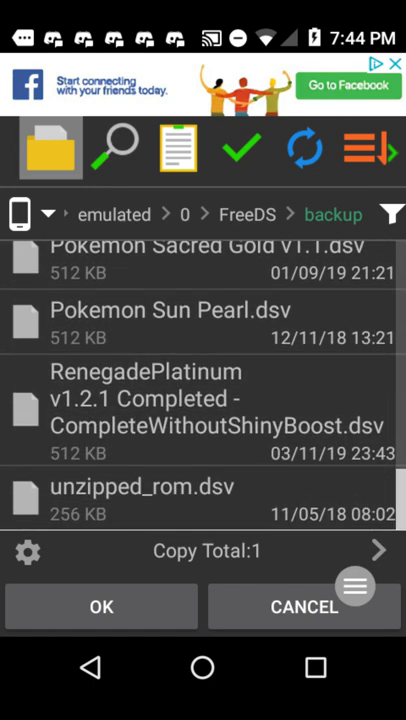
scroll("down", 3)
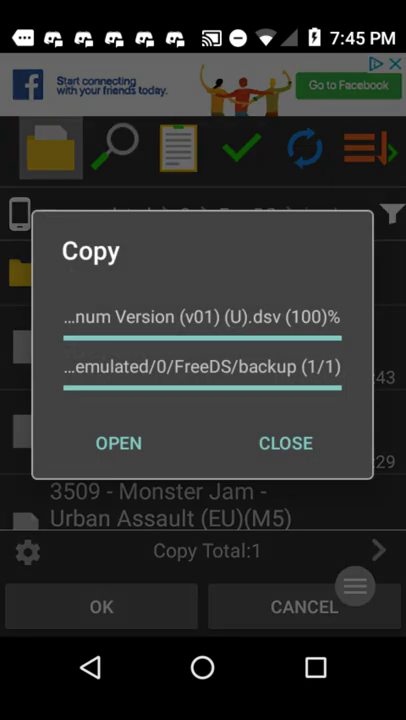
Close the 100% copy dialog, verify the .dsv in backup, and show recent apps
left_click(285, 443)
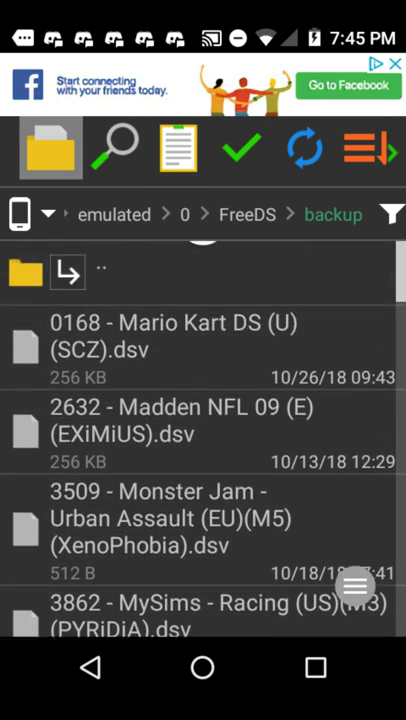
scroll("down", 3)
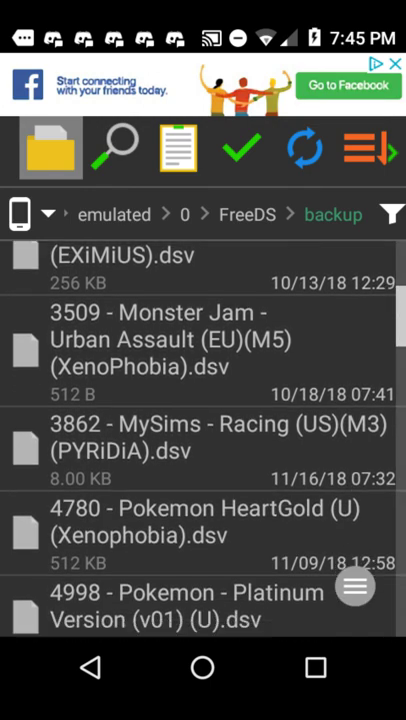
scroll("down", 3)
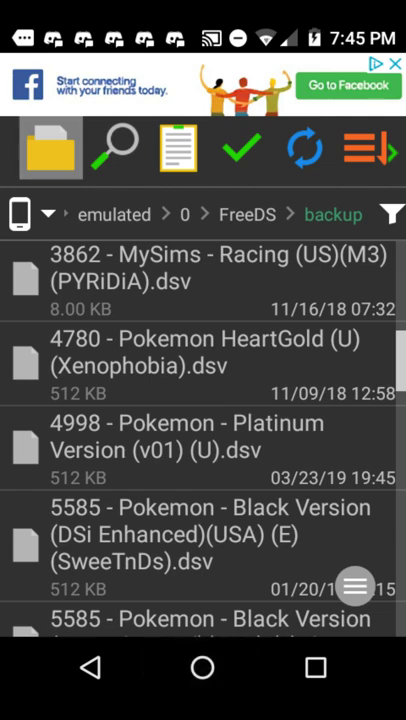
left_click(202, 667)
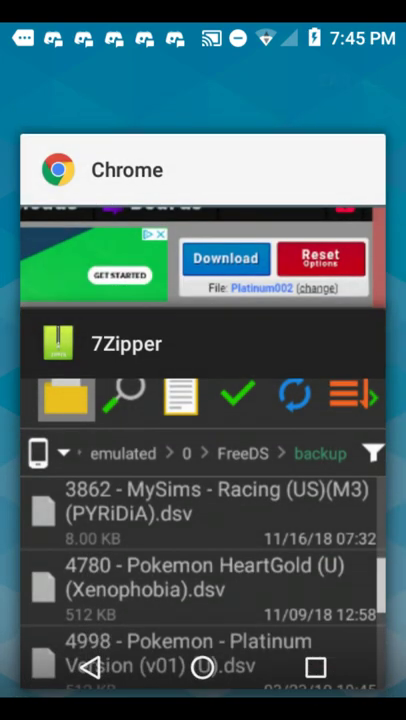
Return home, launch Free DS, and scroll the Found roms list to the Platinum ROM
left_click(202, 667)
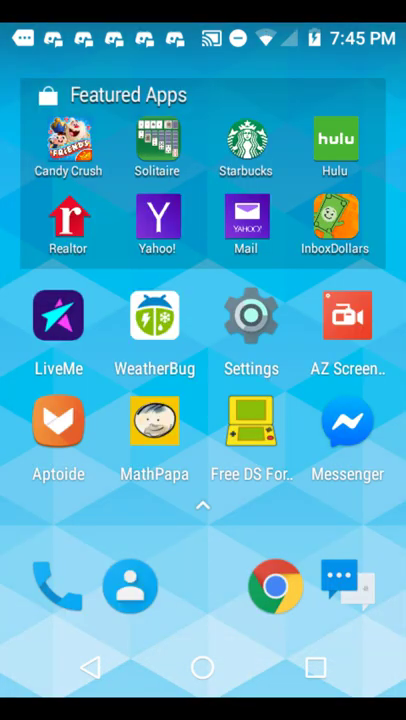
left_click(251, 425)
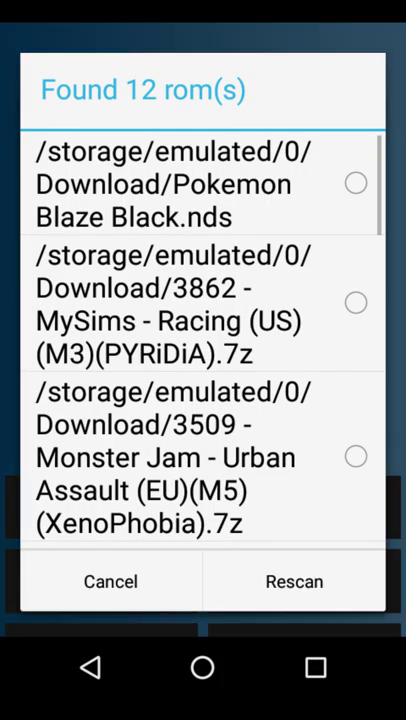
scroll("down", 3)
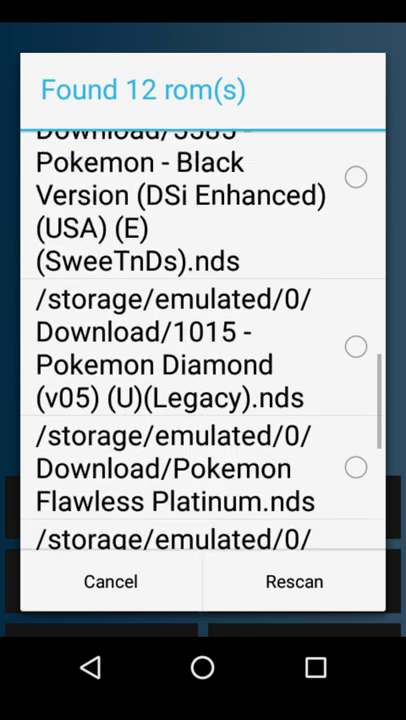
scroll("up", 3)
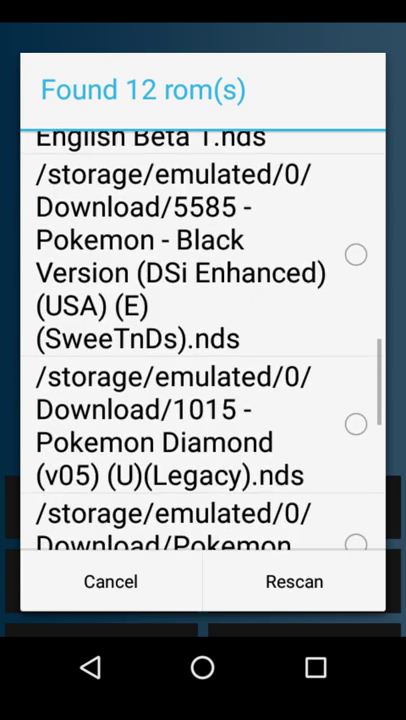
scroll("down", 3)
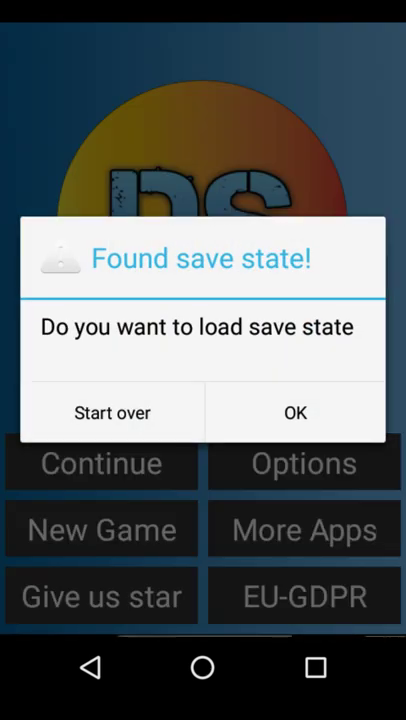
Answer the Found save state prompt for Pokémon Platinum in Free DS
left_click(294, 412)
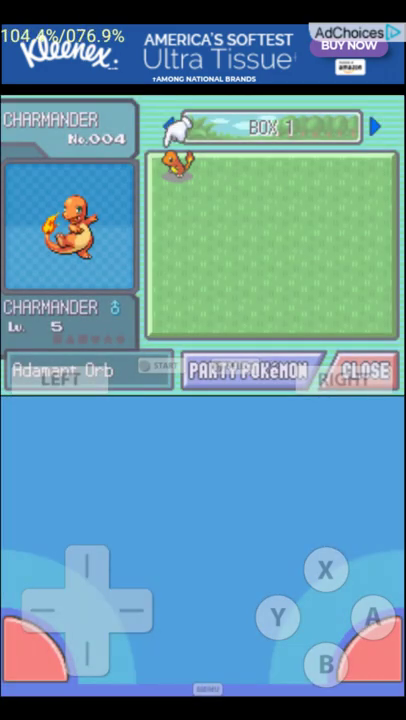
Browse Charmander's summary pages: Adamant nature, level 5, Adamant Orb, and trainer memo
left_click(178, 160)
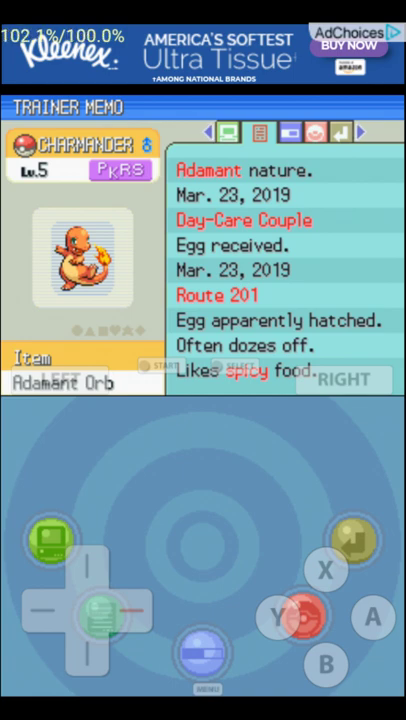
left_click(258, 131)
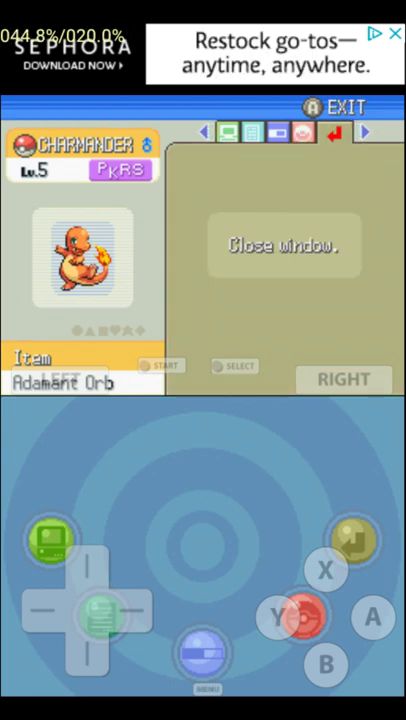
left_click(338, 132)
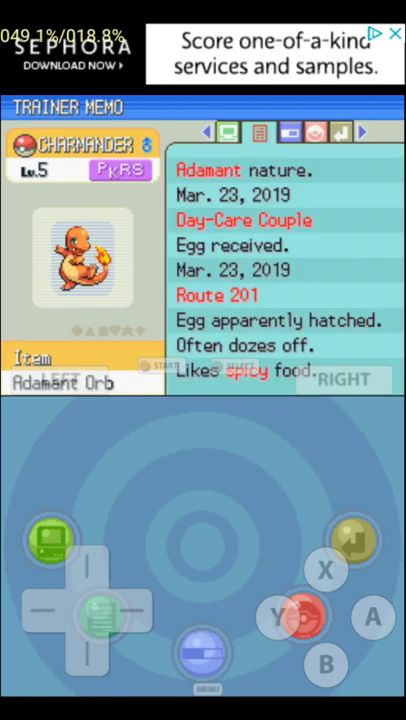
left_click(231, 132)
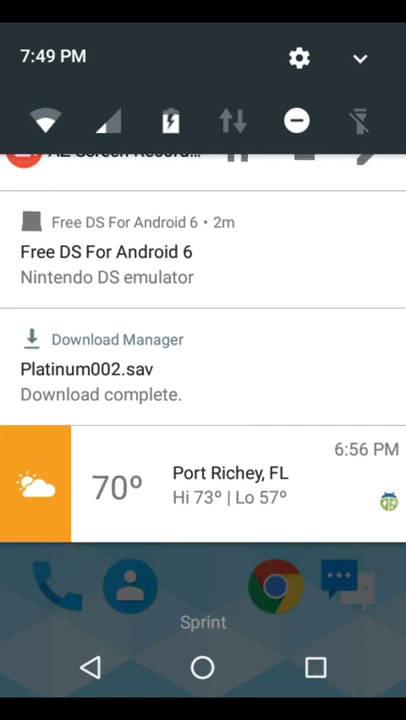
Scroll the notification shade to see the Free DS and Platinum002.sav download entries
scroll("down", 3)
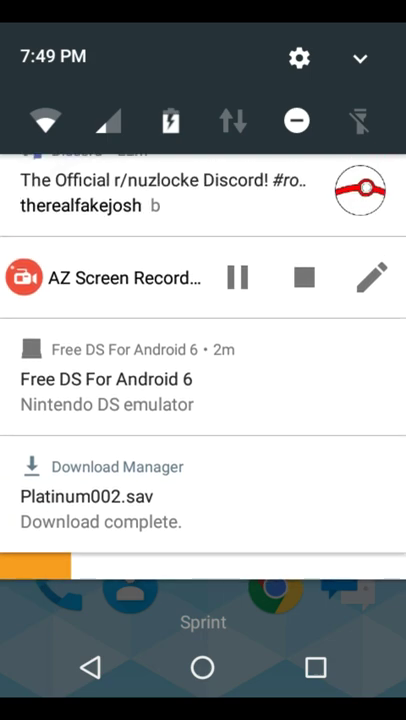